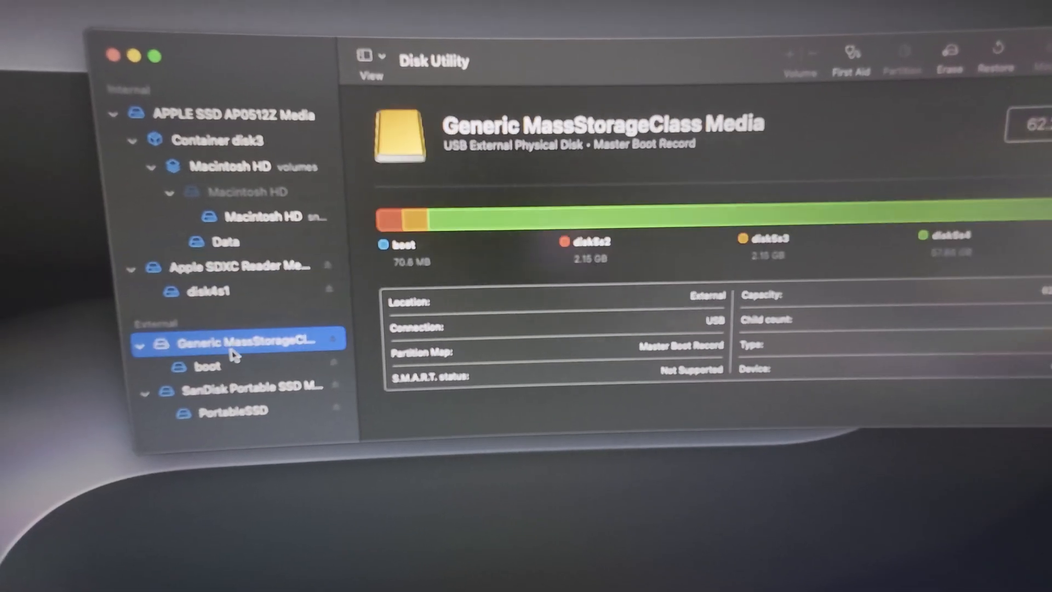
Inspect the old card's boot partition and return to the whole-card overview
click(215, 366)
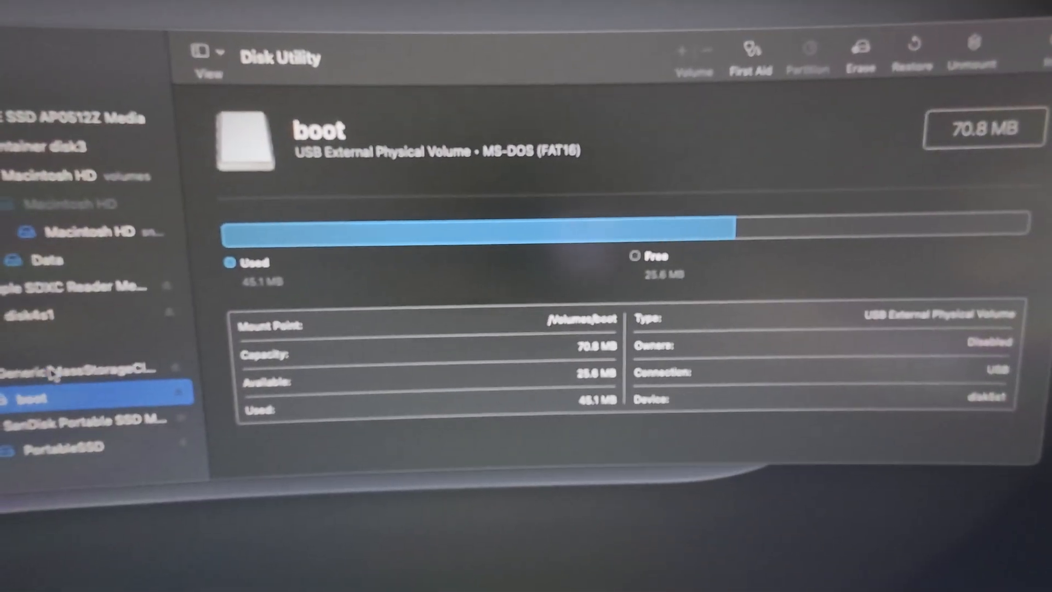
click(87, 369)
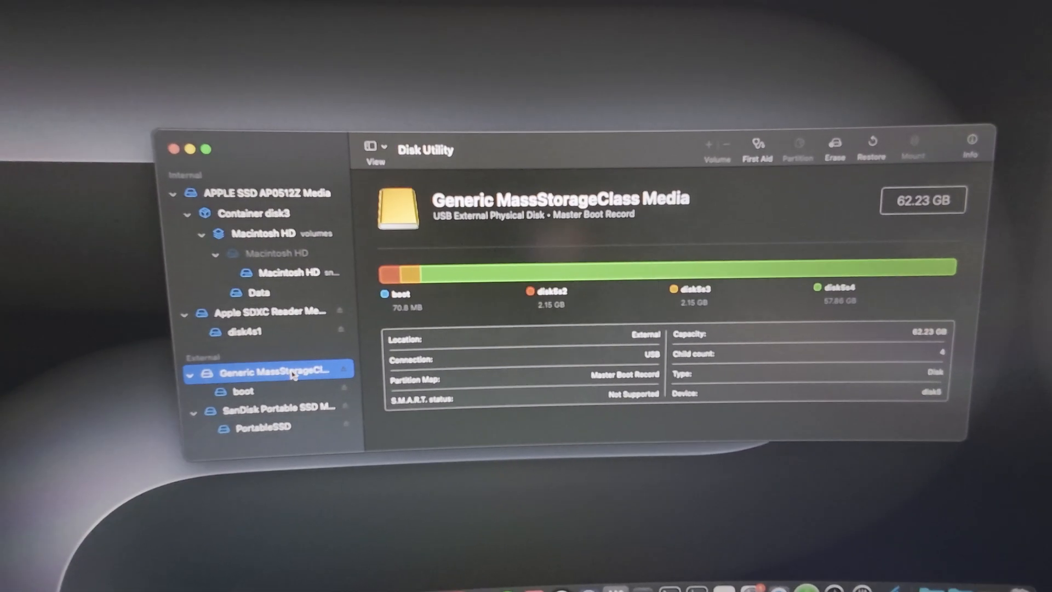
right_click(269, 369)
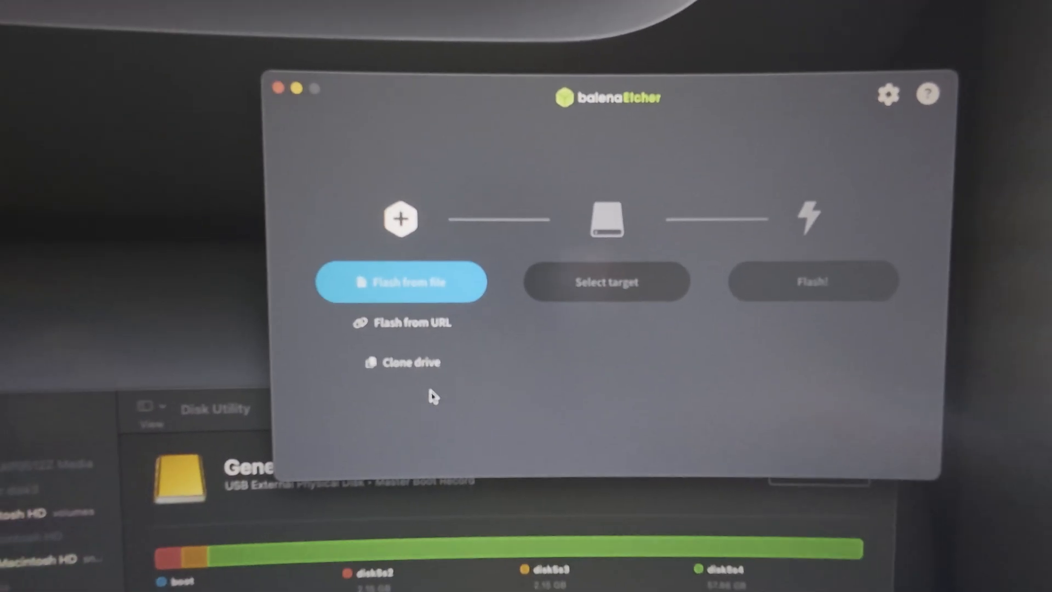
Start Clone drive and select the 62.2 GB Generic MassStorageClass Media as source
click(401, 363)
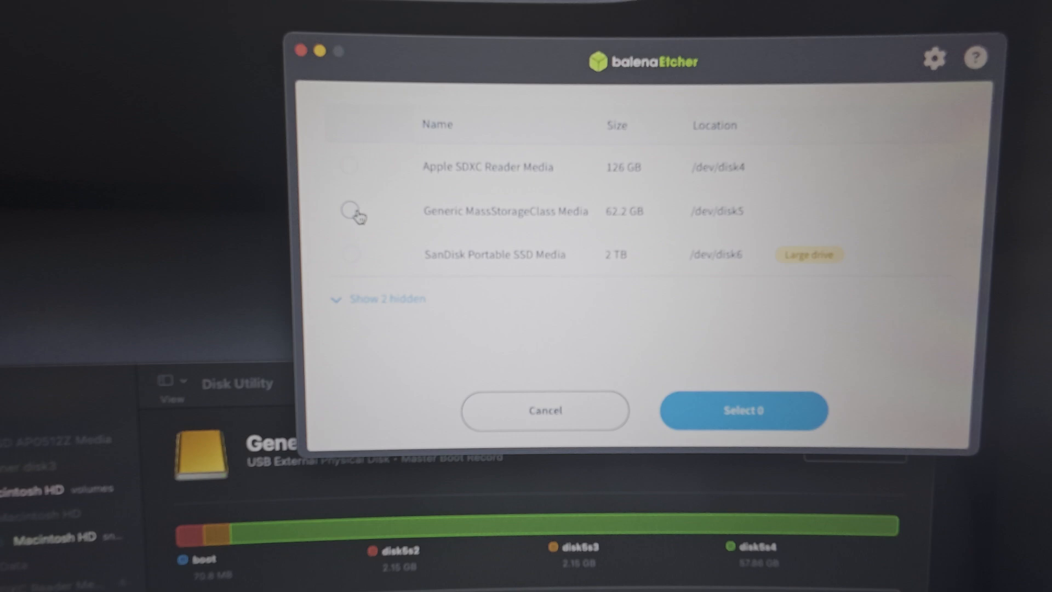
click(354, 210)
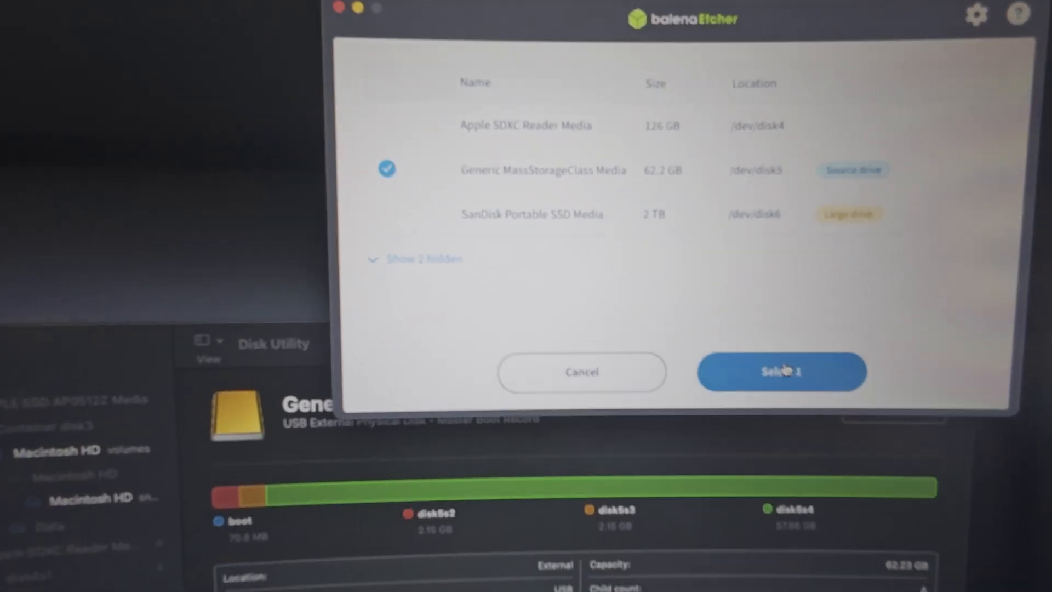
click(780, 371)
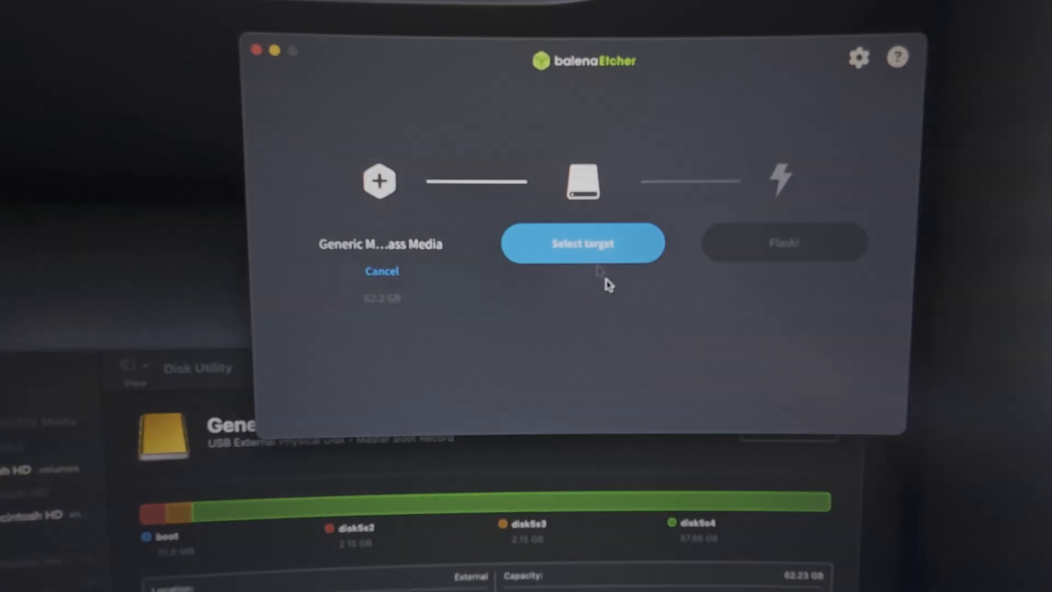
Set the 126 GB Apple SDXC Reader Media as target and start Flash!
click(582, 243)
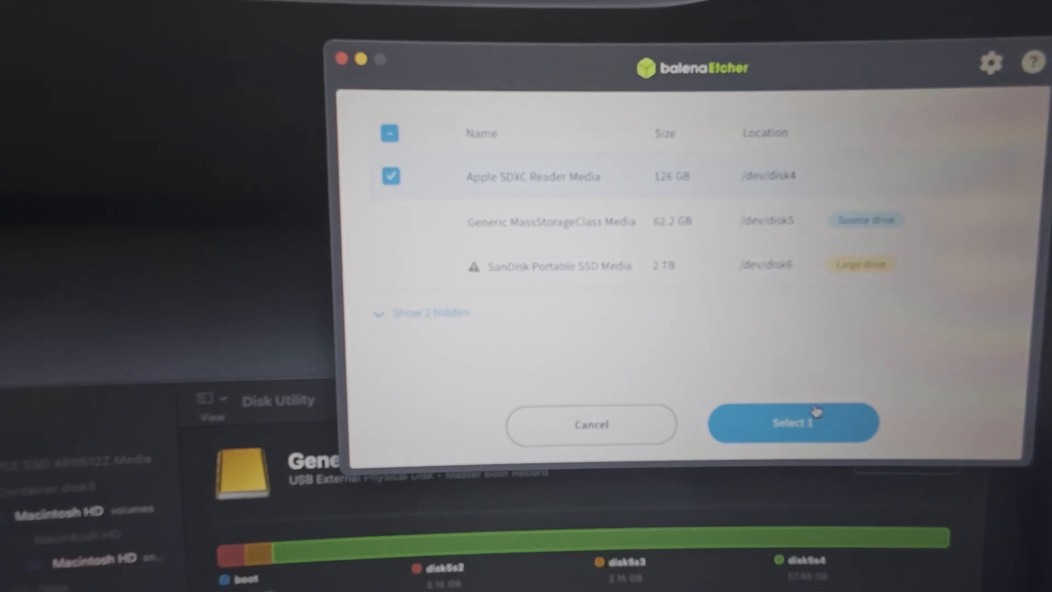
click(792, 422)
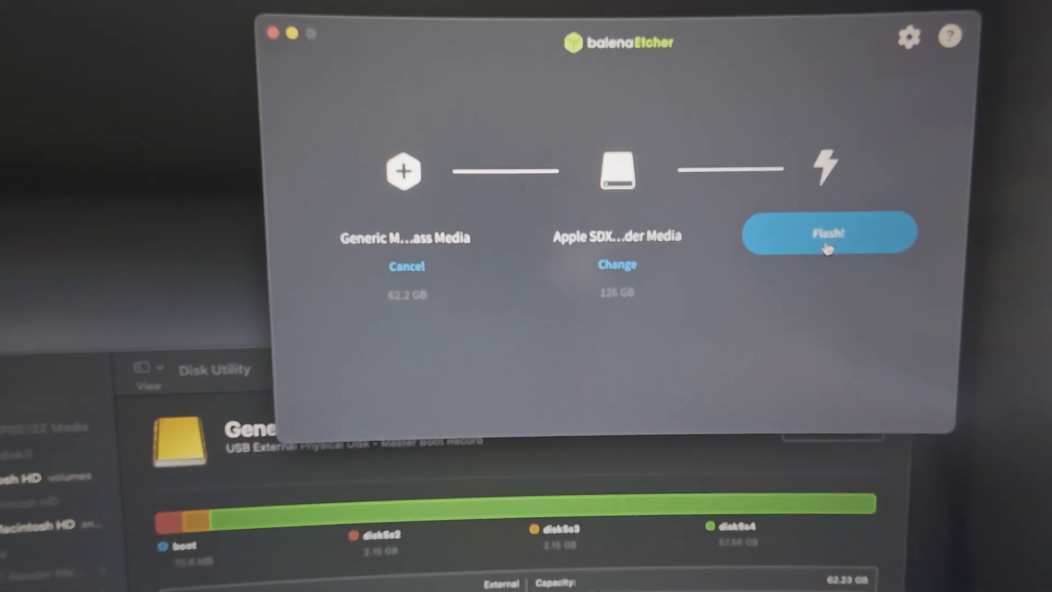
click(828, 233)
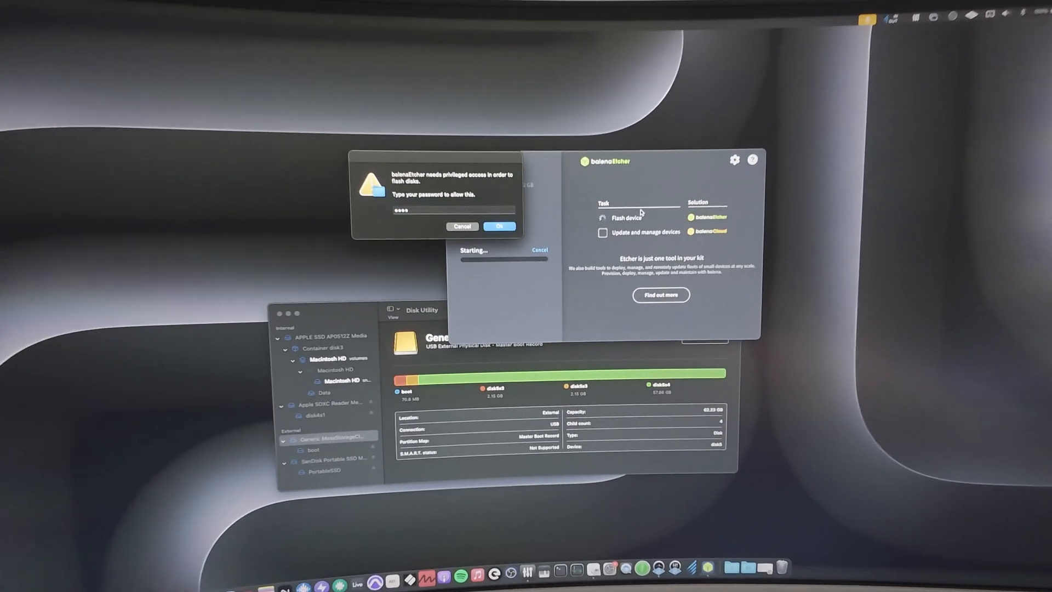
Confirm the macOS privileged-access prompt so Etcher can write the clone
click(500, 225)
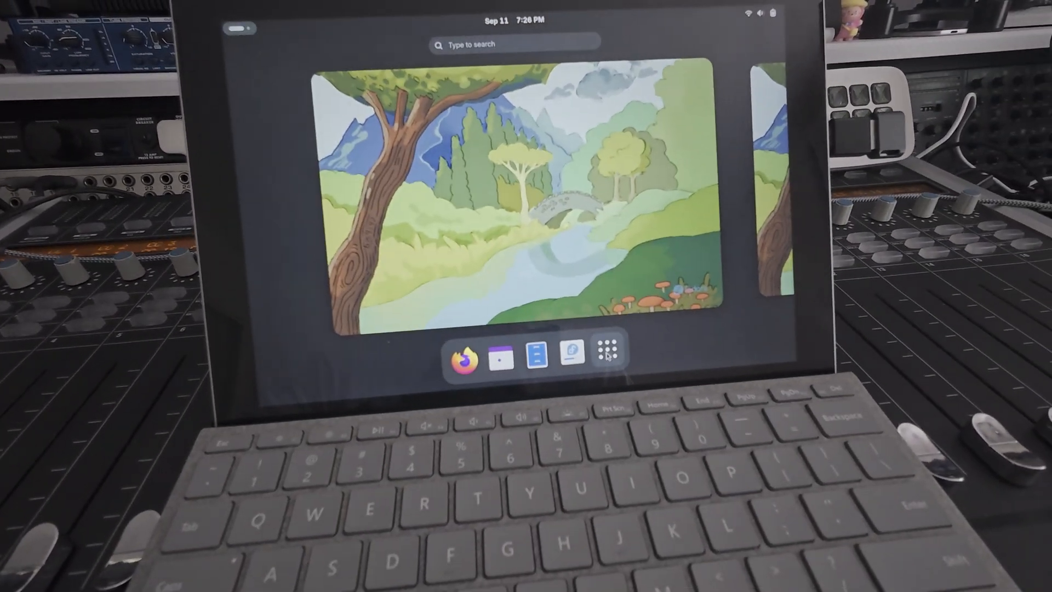
Launch GParted from the GNOME app grid
click(606, 354)
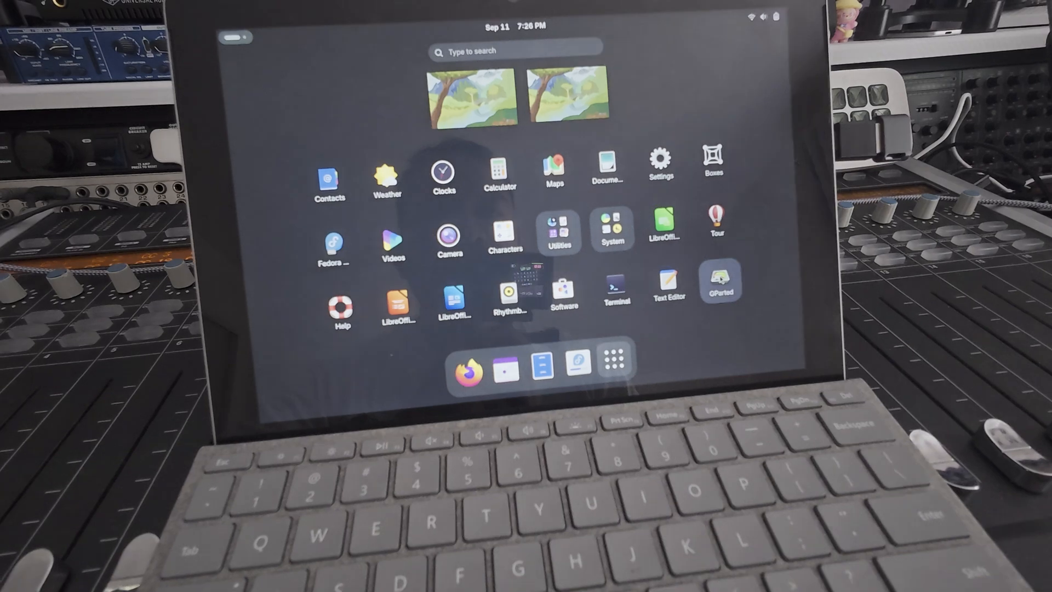
click(720, 282)
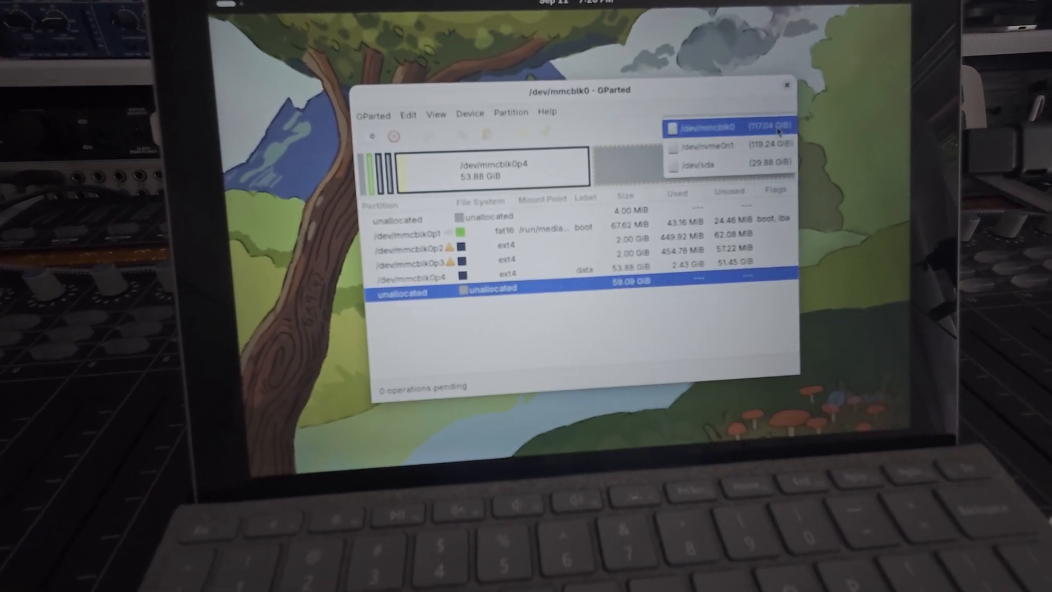
Switch to /dev/mmcblk0 and show the actions for the ext4 data partition /dev/mmcblk0p4
click(730, 127)
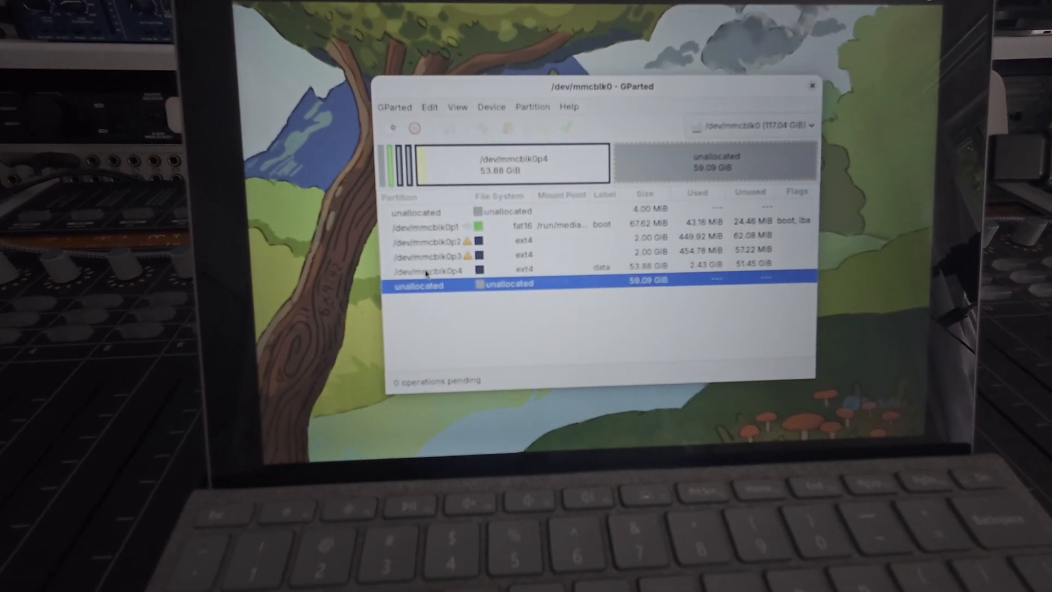
click(426, 272)
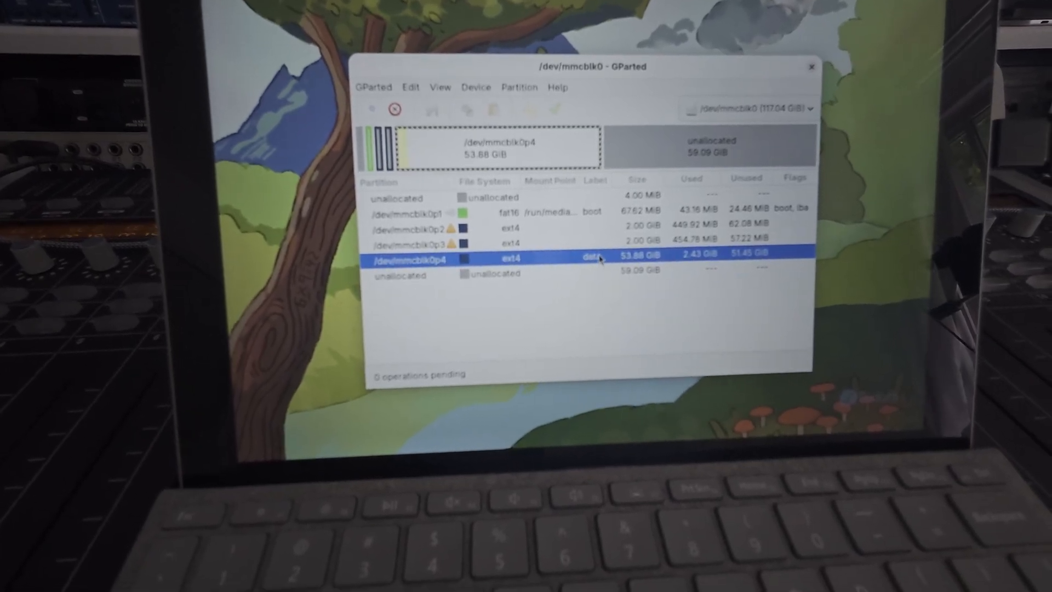
right_click(597, 259)
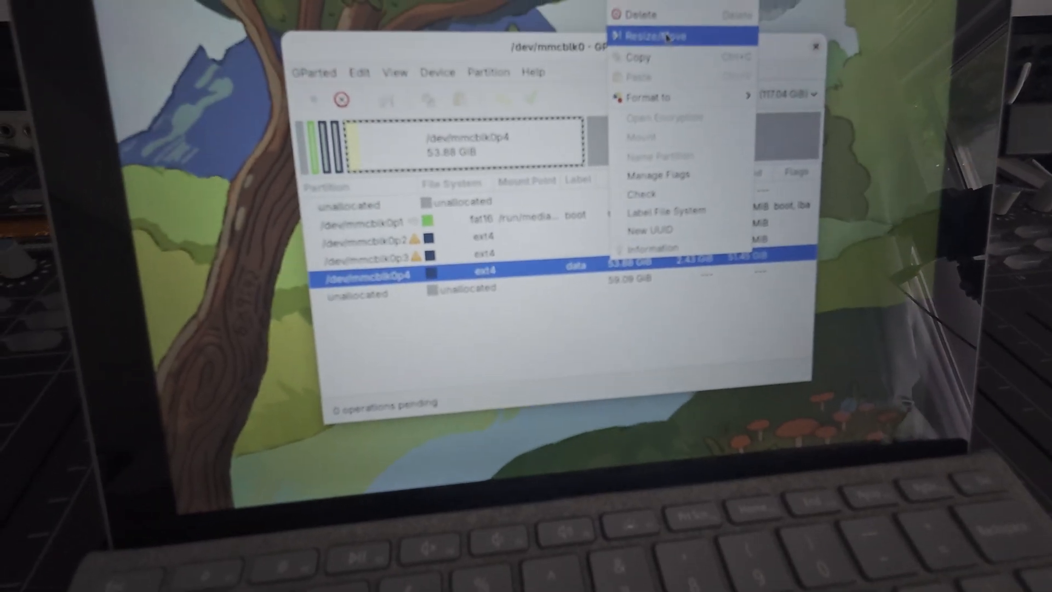
Resize /dev/mmcblk0p4 to the maximum 115682 MiB, queuing a grow from 53.88 to 112.97 GiB
click(662, 35)
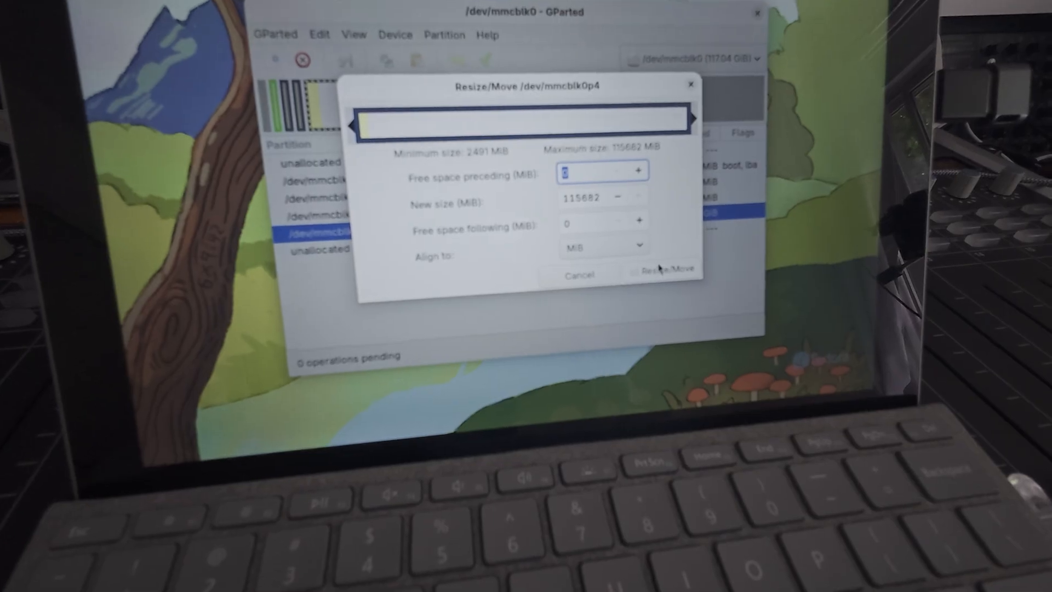
click(662, 274)
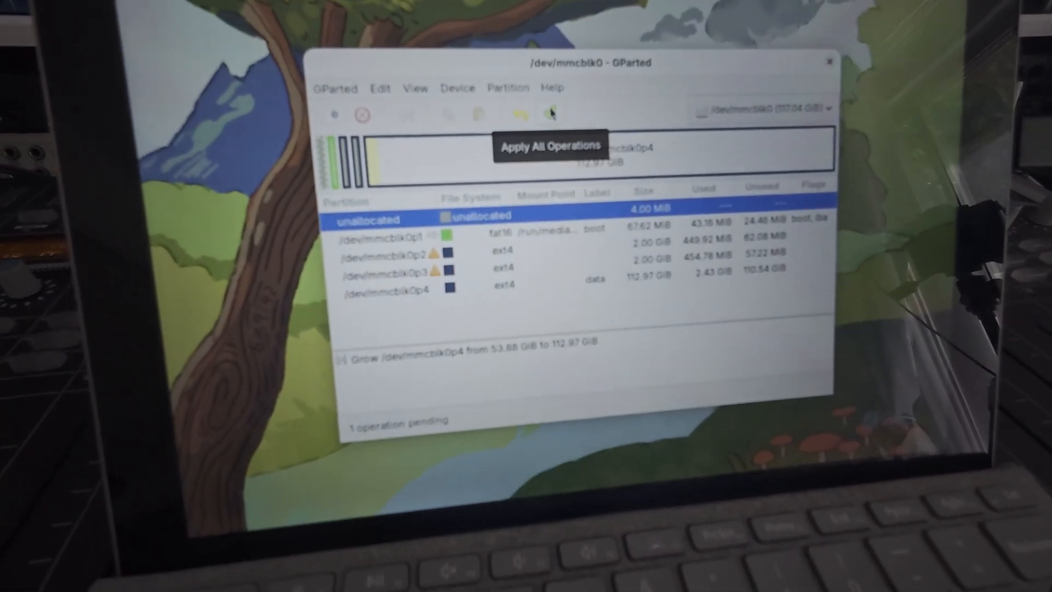
Apply all operations, confirm the warning, and close the report once /dev/mmcblk0p4 spans 112.97 GiB
click(549, 114)
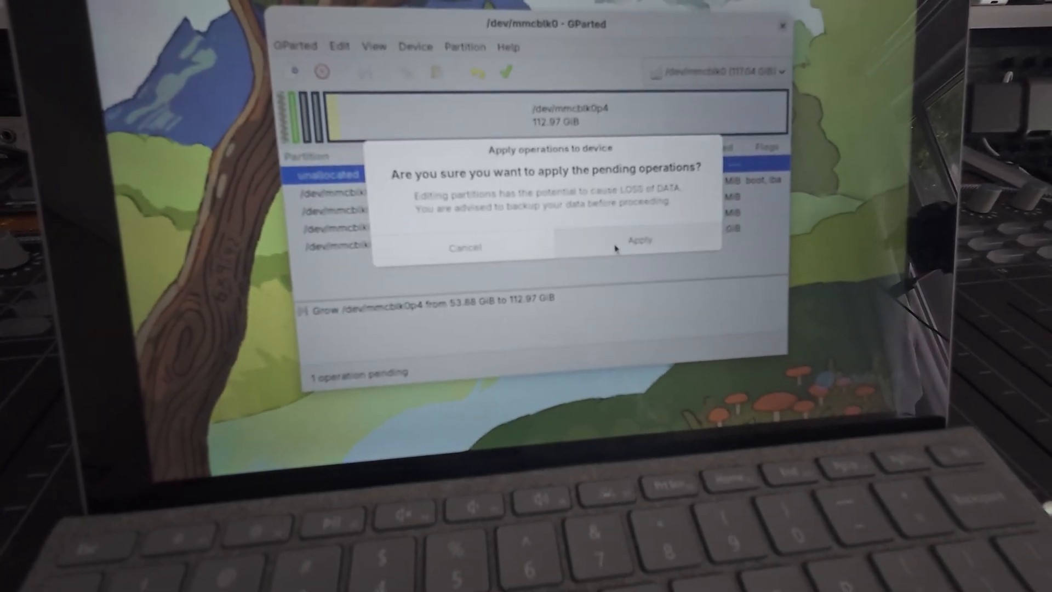
click(638, 240)
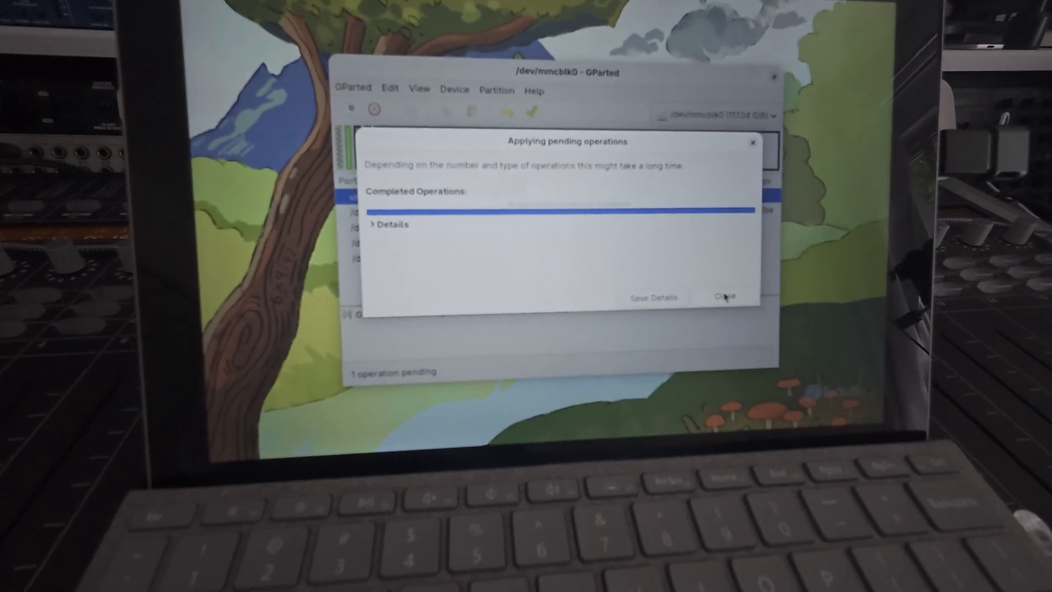
click(724, 295)
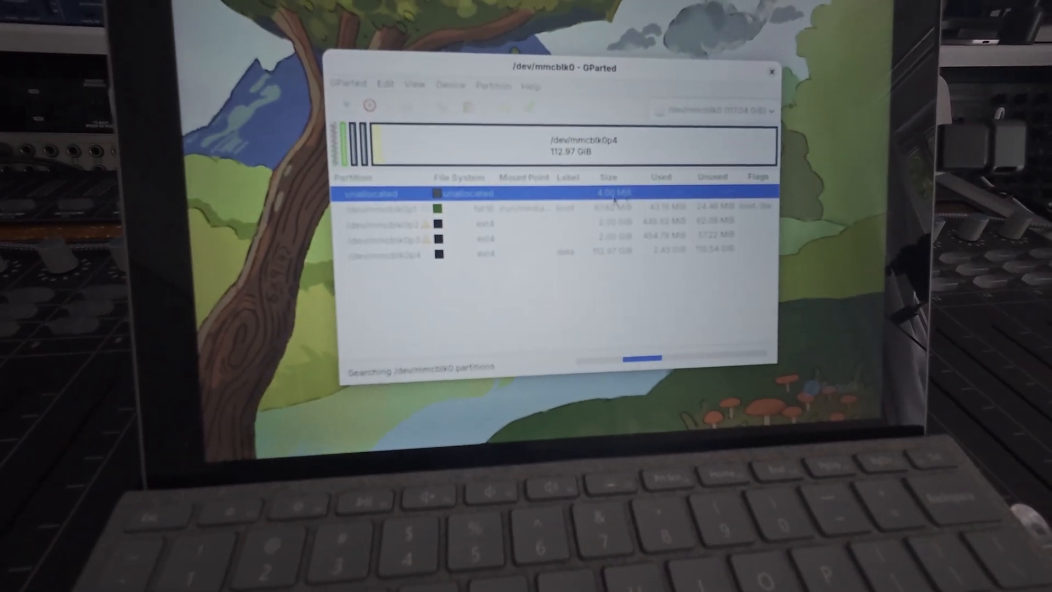